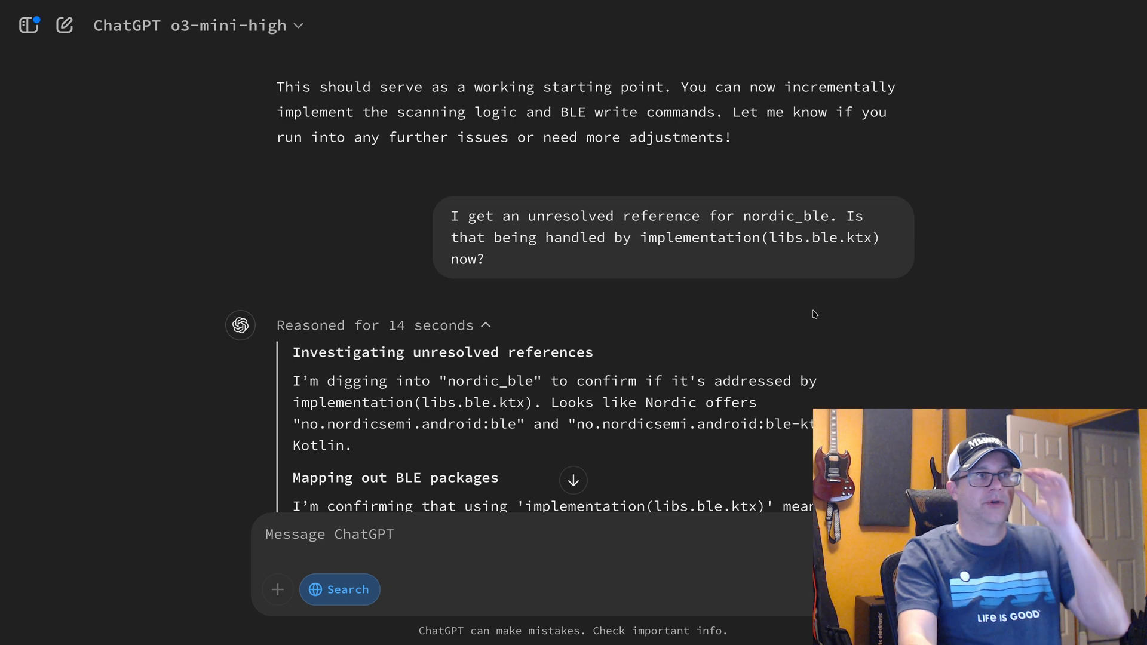
mouse_move(701, 330)
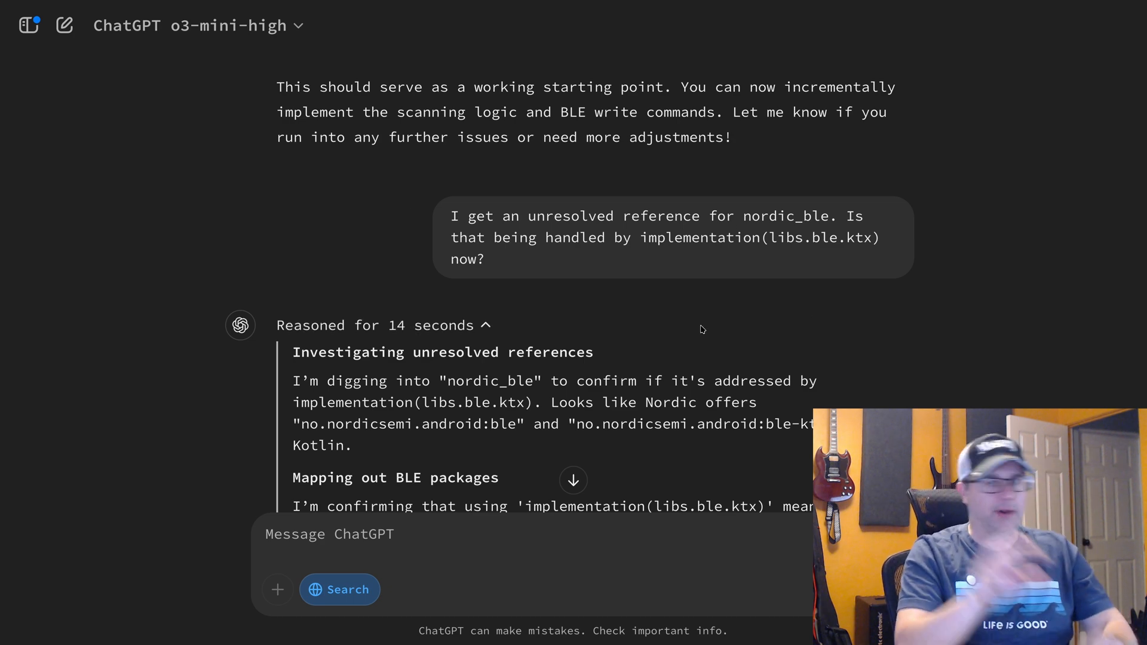
- Scroll through o3-mini's previous reply to confirm it contains only reasoning summaries, no code
scroll(down, 3)
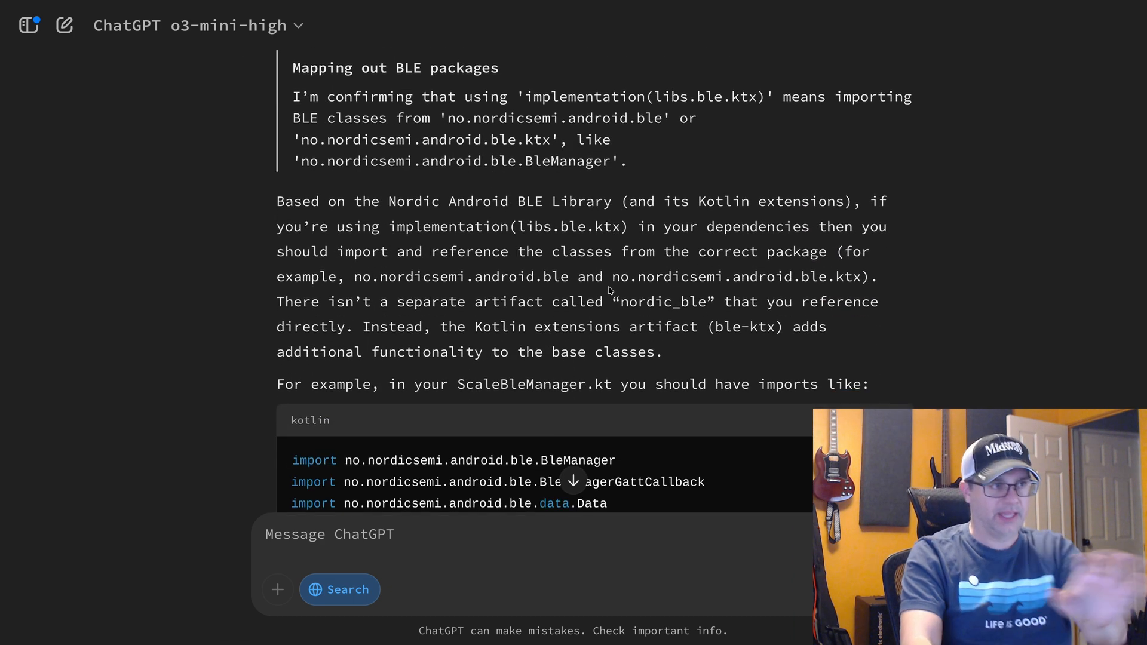
scroll(down, 3)
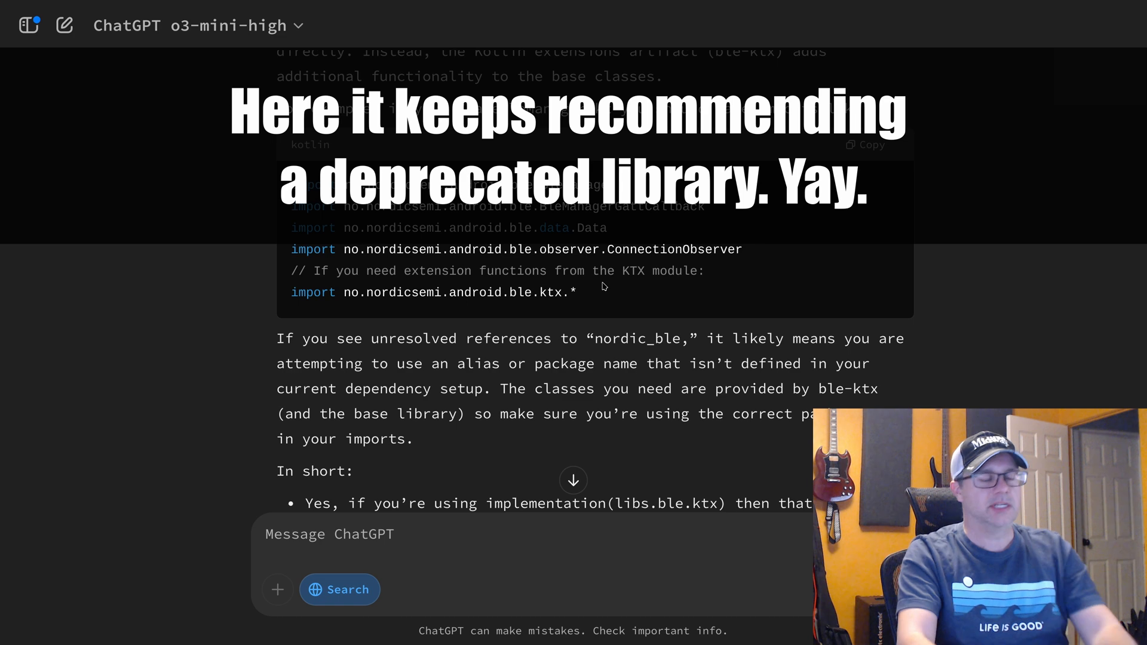
scroll(down, 3)
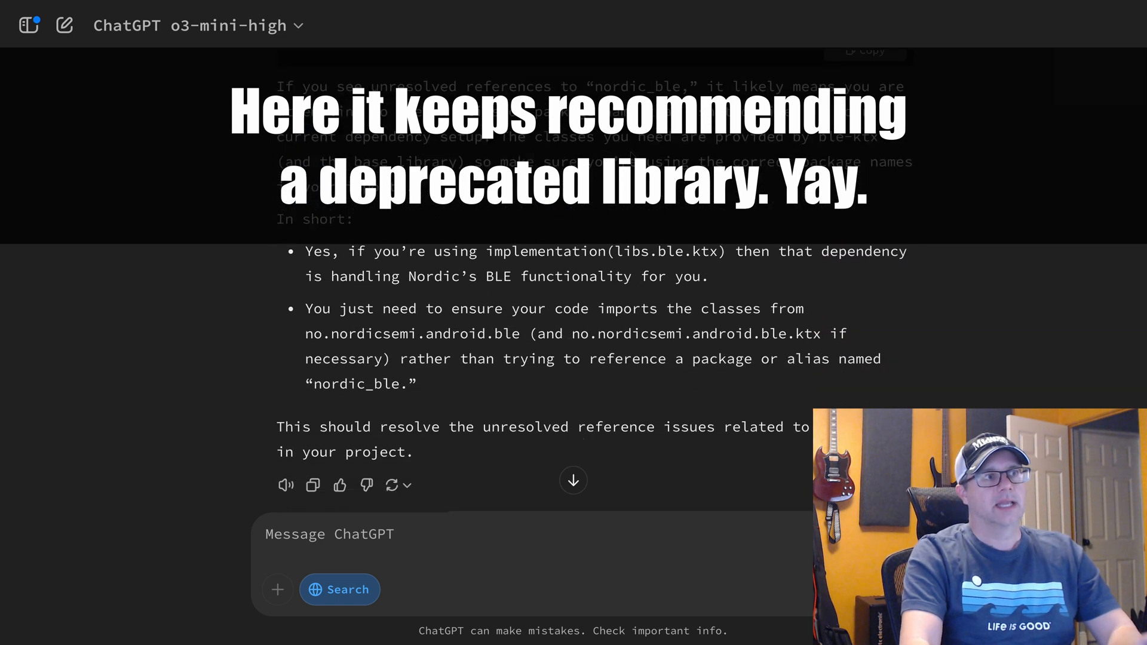
scroll(down, 3)
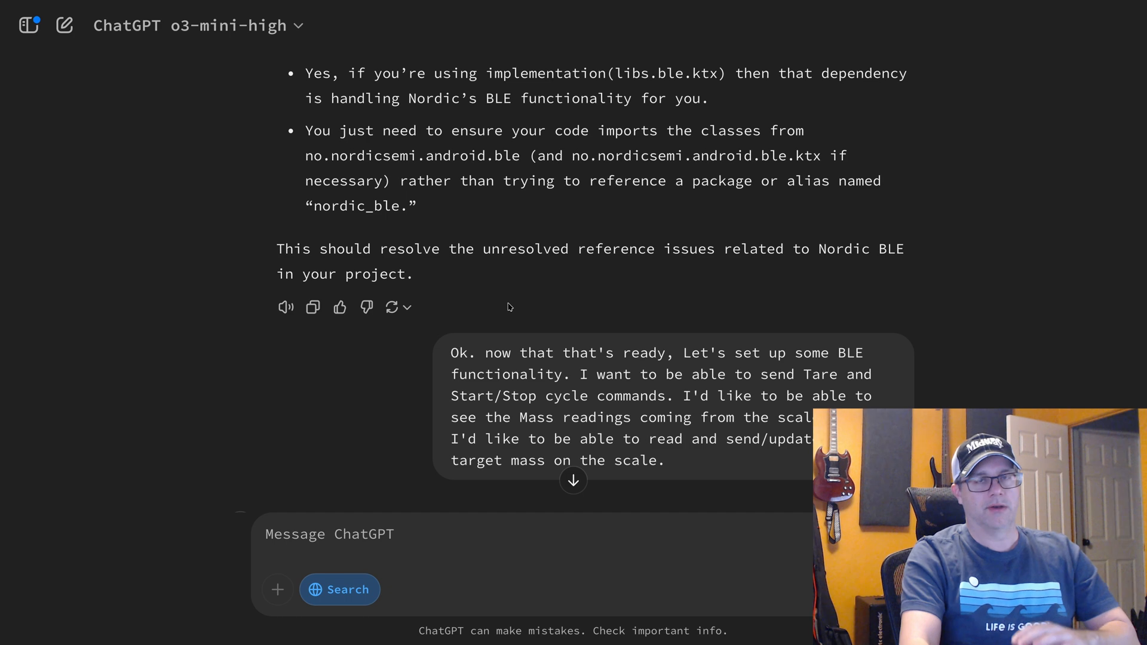
scroll(down, 3)
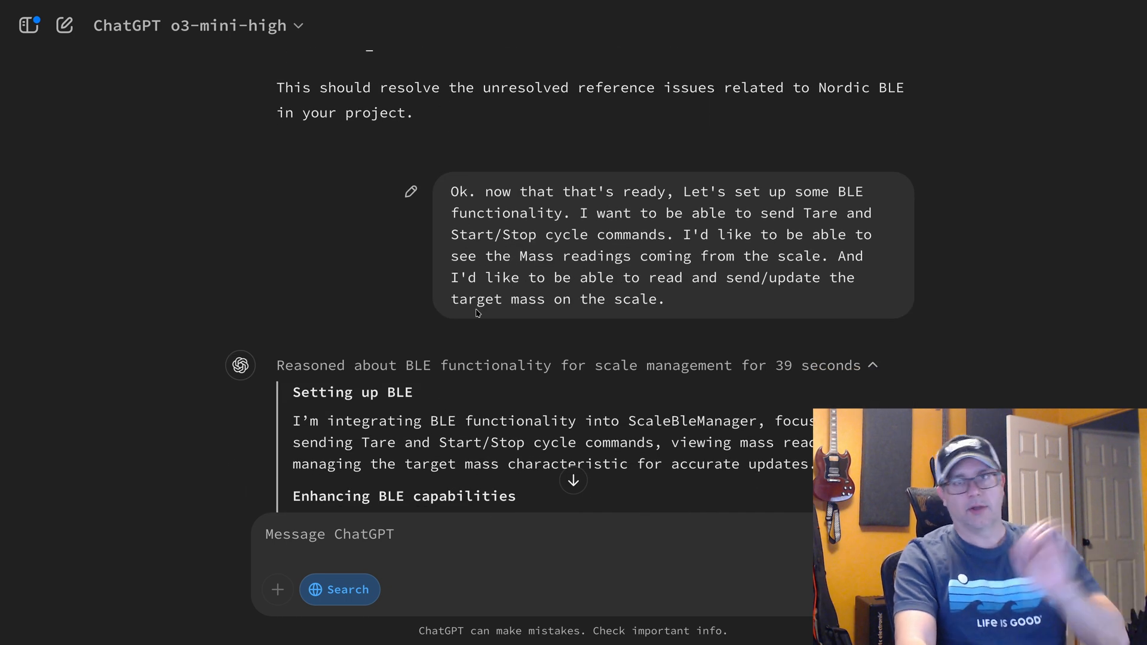
scroll(down, 3)
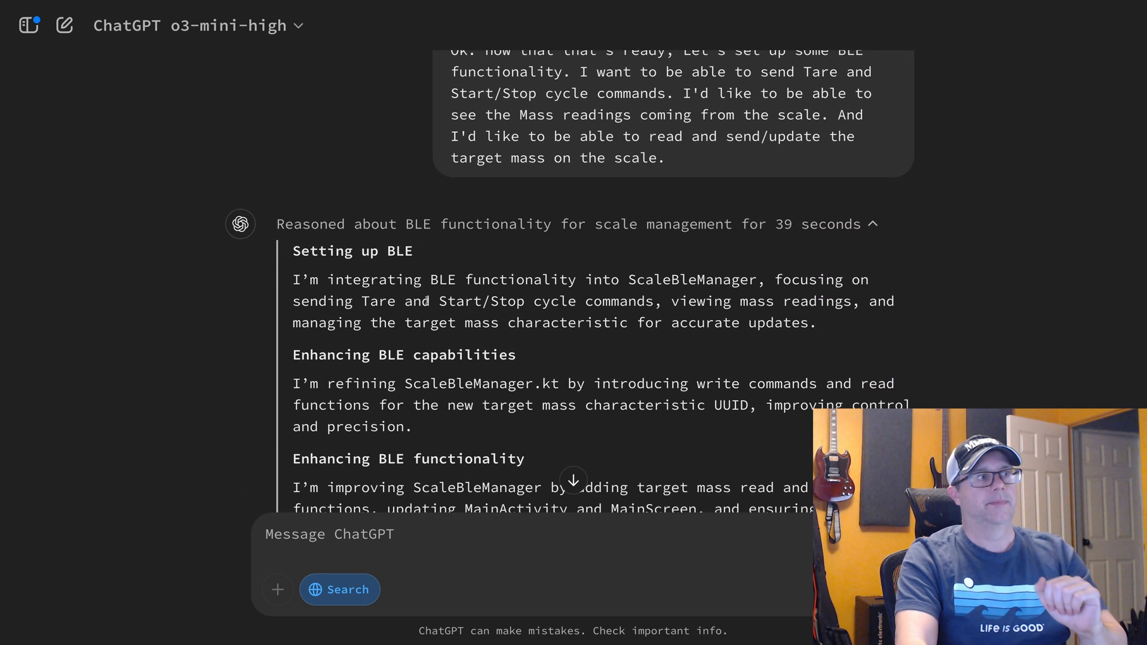
scroll(down, 3)
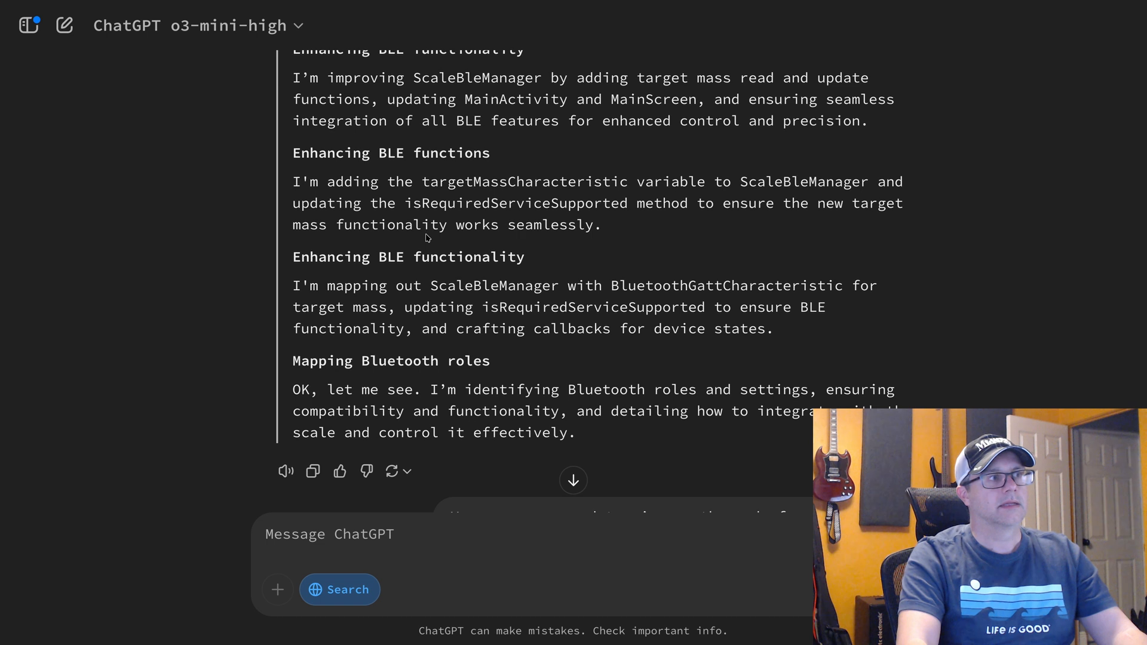
scroll(down, 3)
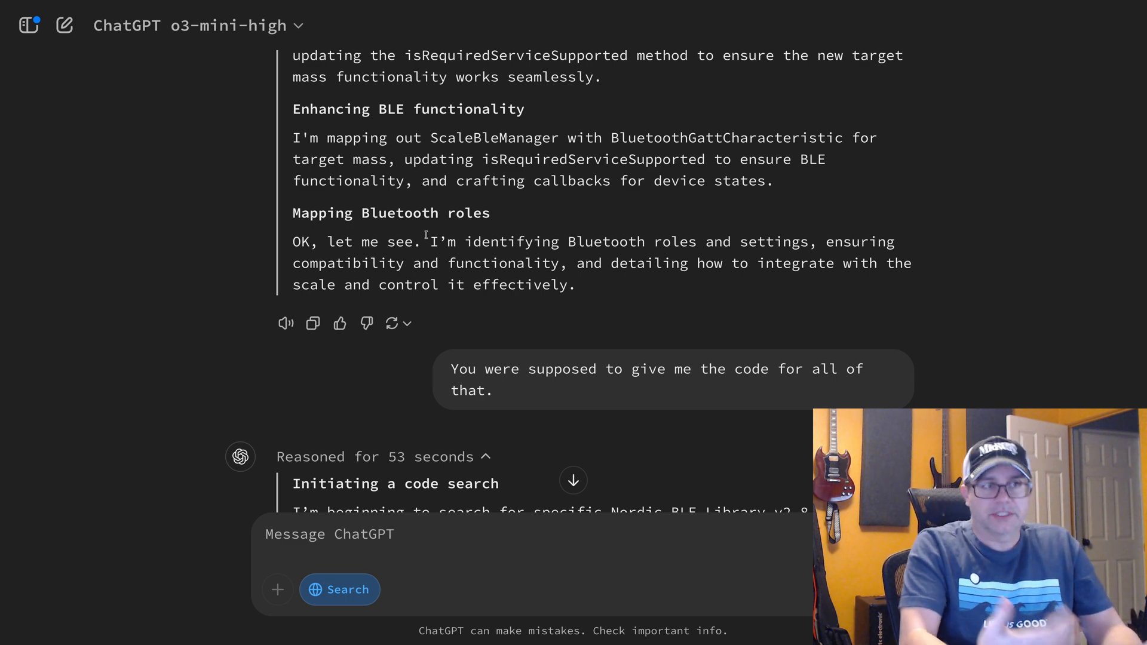
scroll(down, 3)
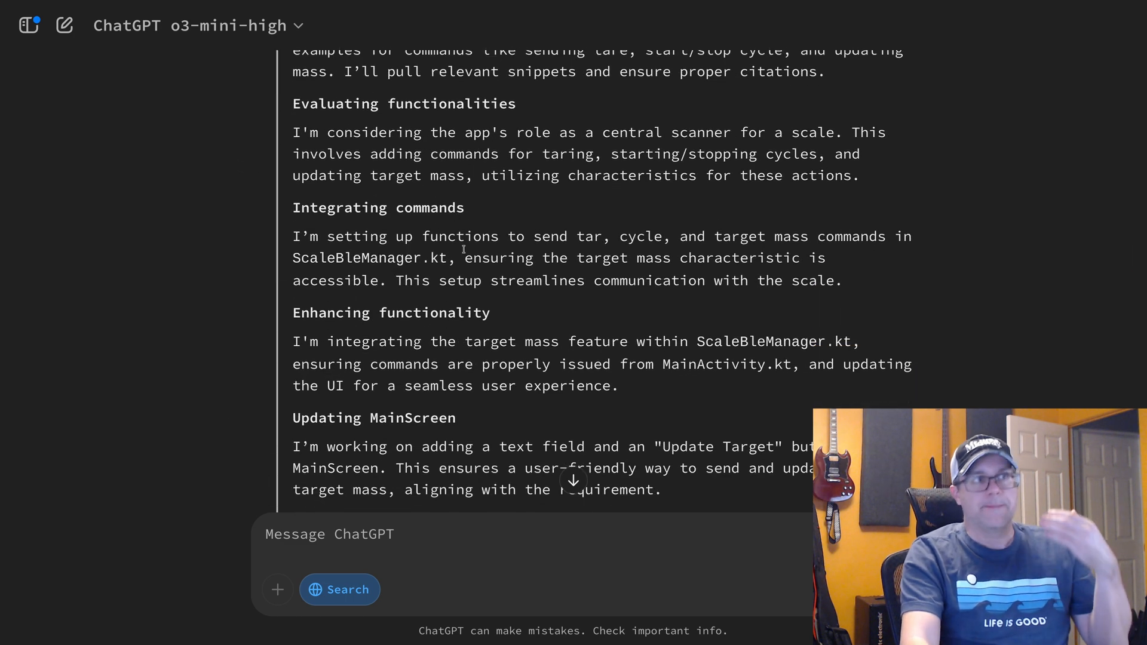
scroll(down, 3)
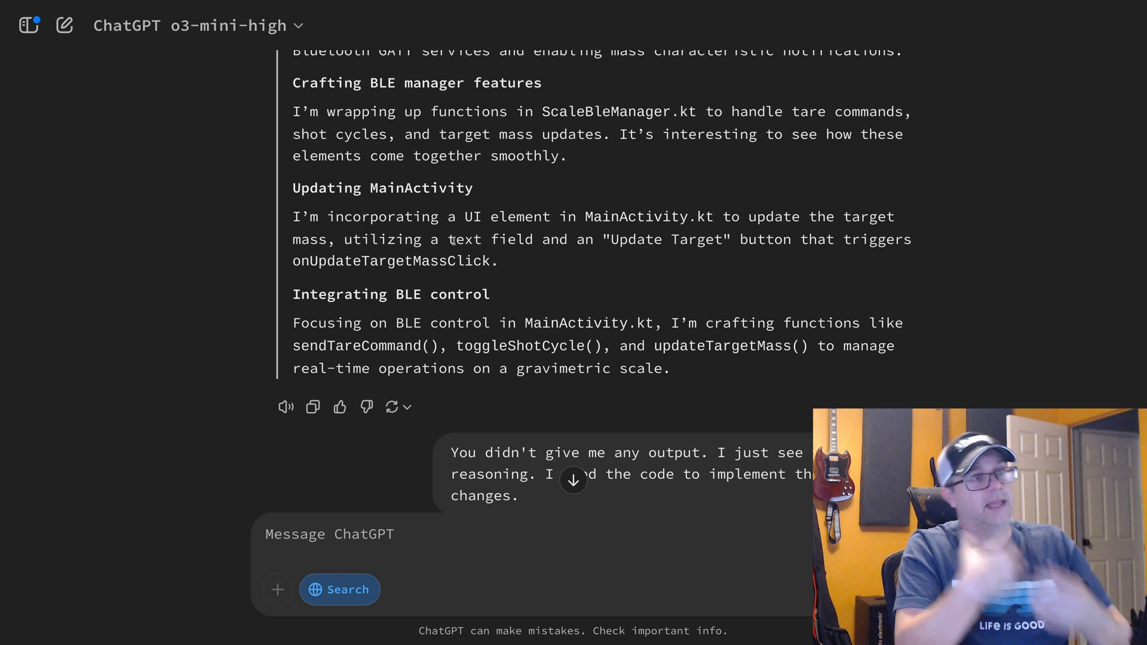
scroll(down, 3)
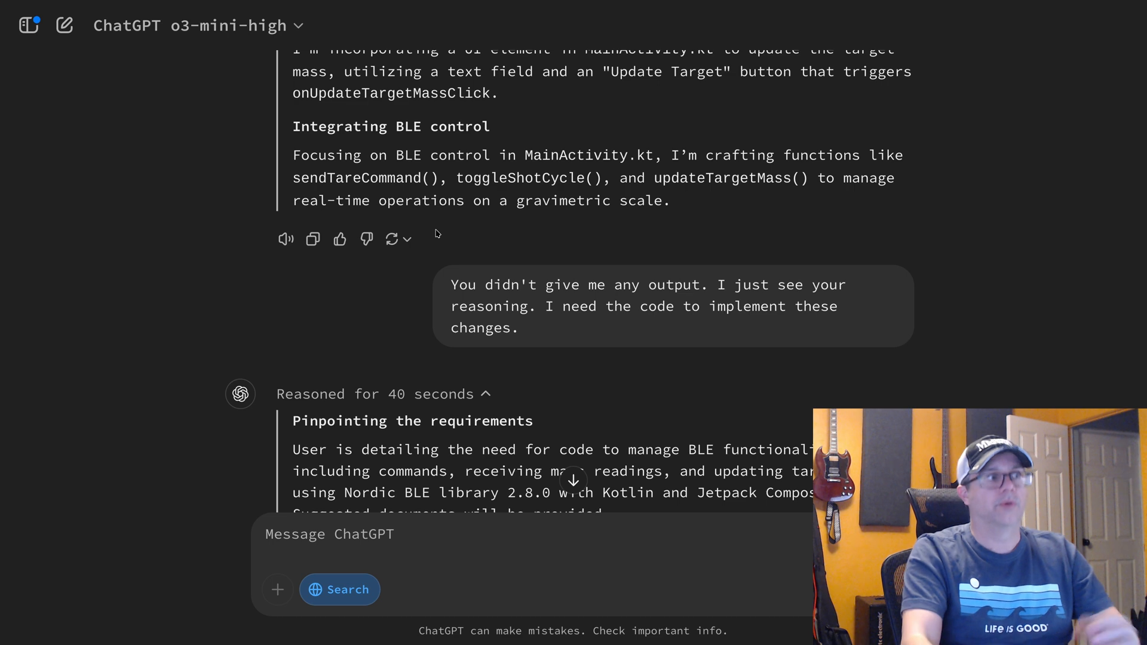
scroll(down, 3)
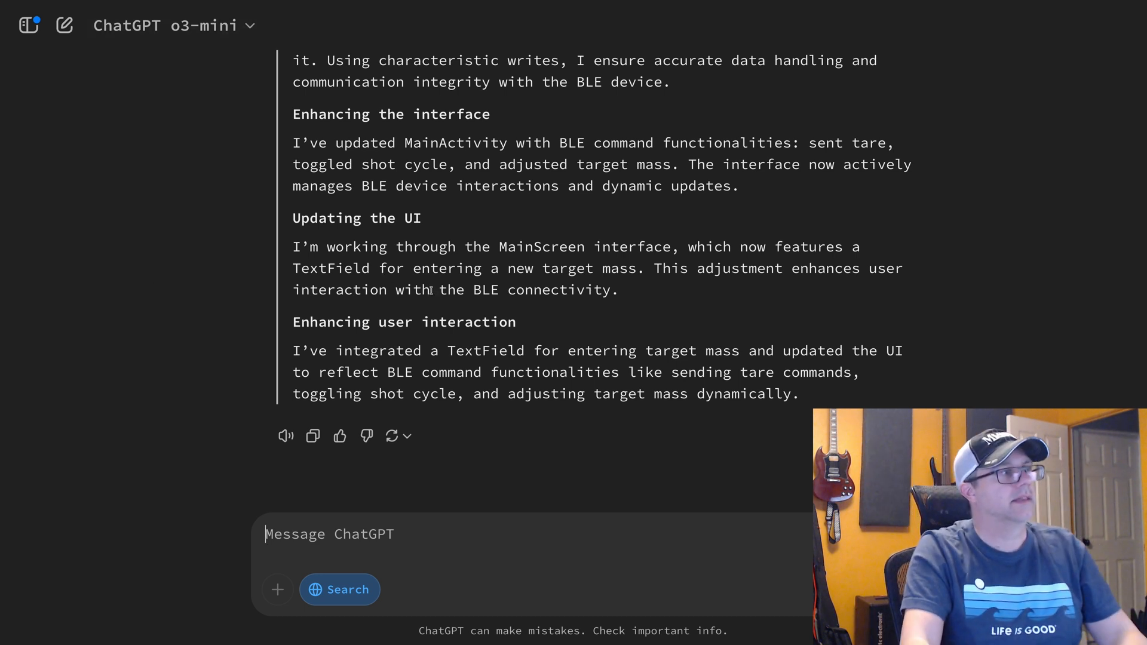
mouse_move(392, 436)
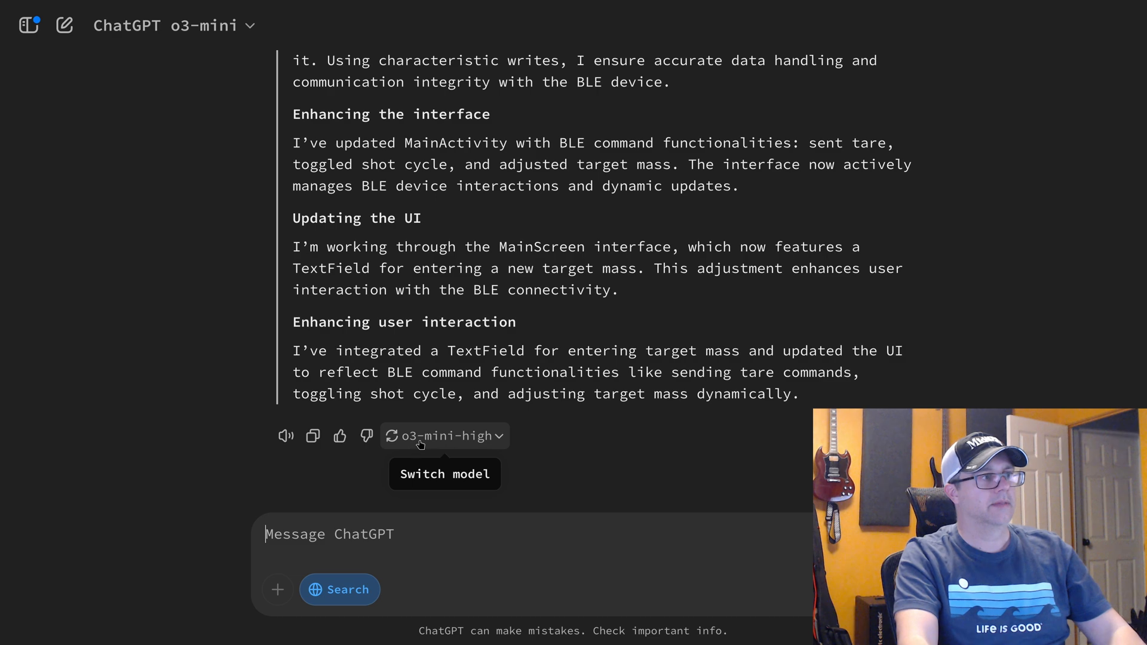
- Send 'Try that again. I didn't get any code from your output' and view the new reply
text(Try that again. I didn't get any code from your output)
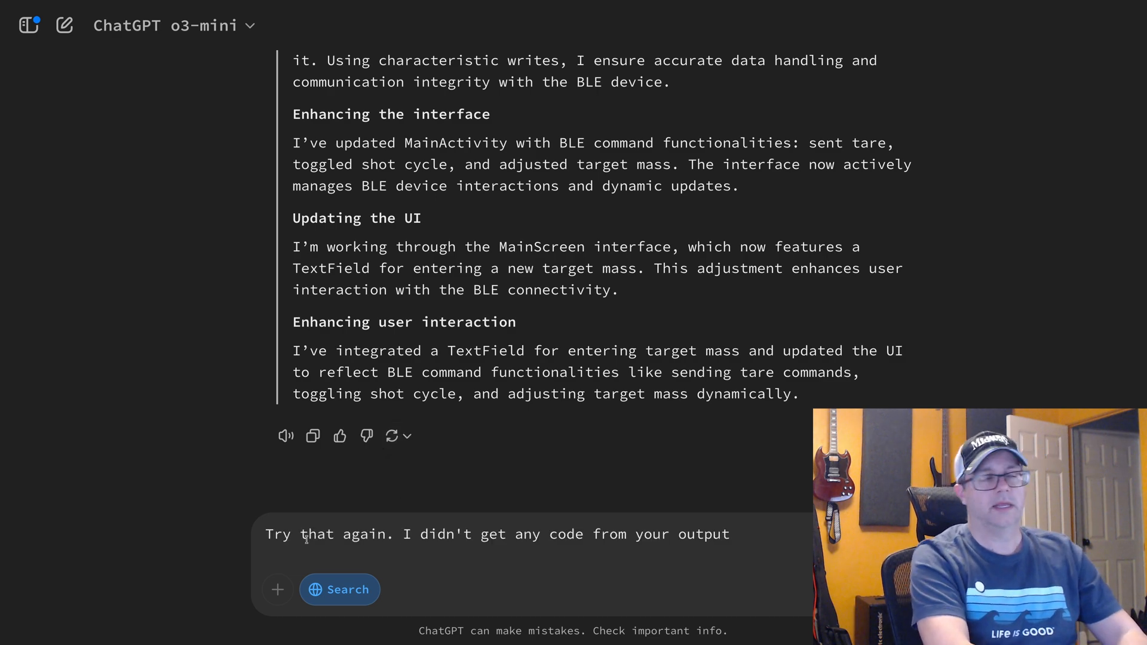
key(Return)
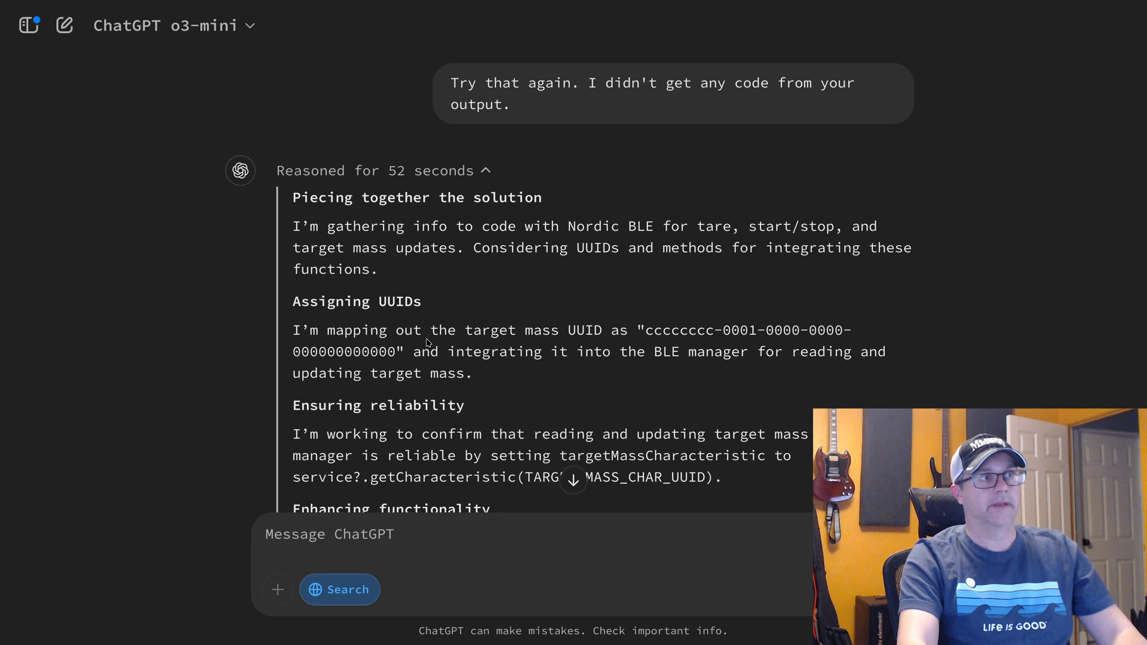
scroll(down, 3)
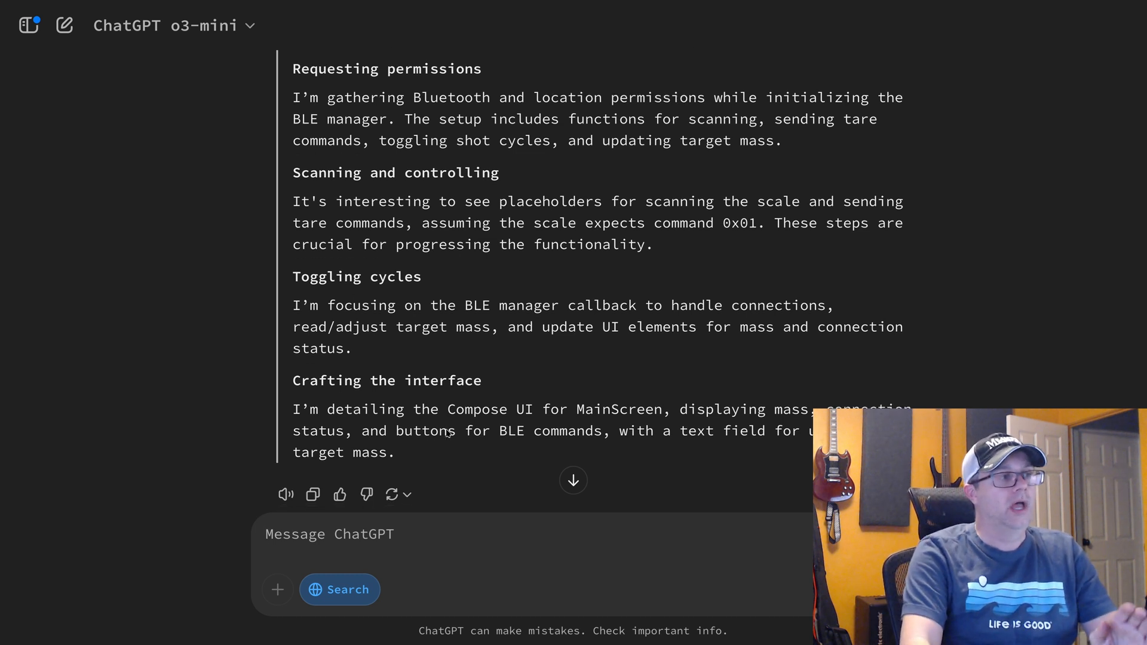
click(398, 482)
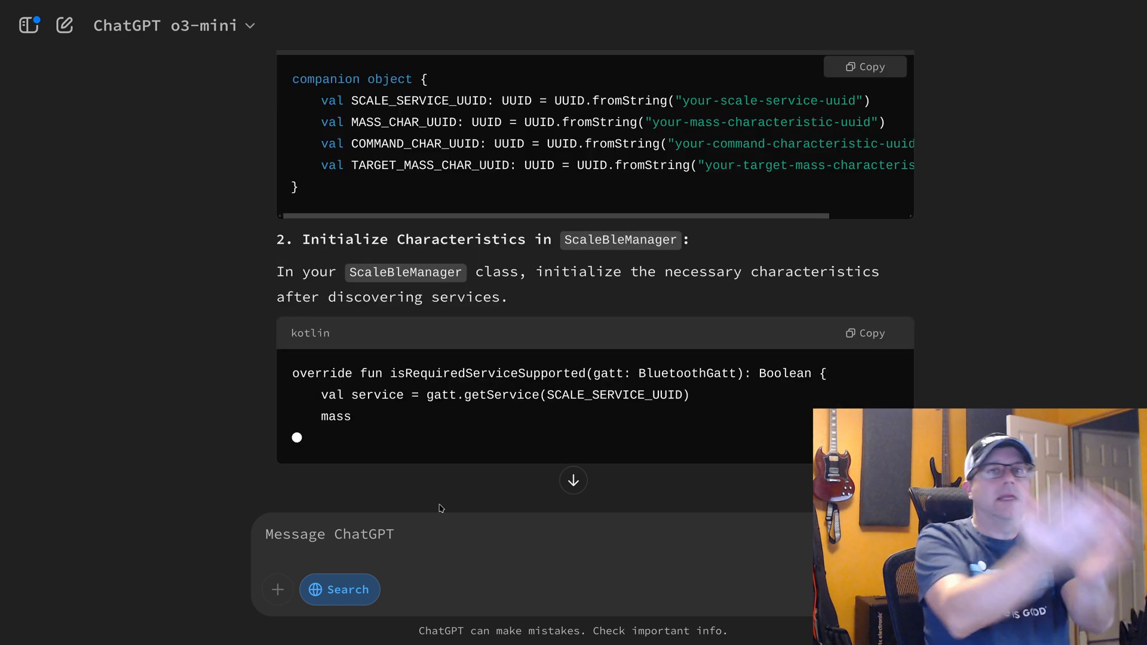
scroll(down, 3)
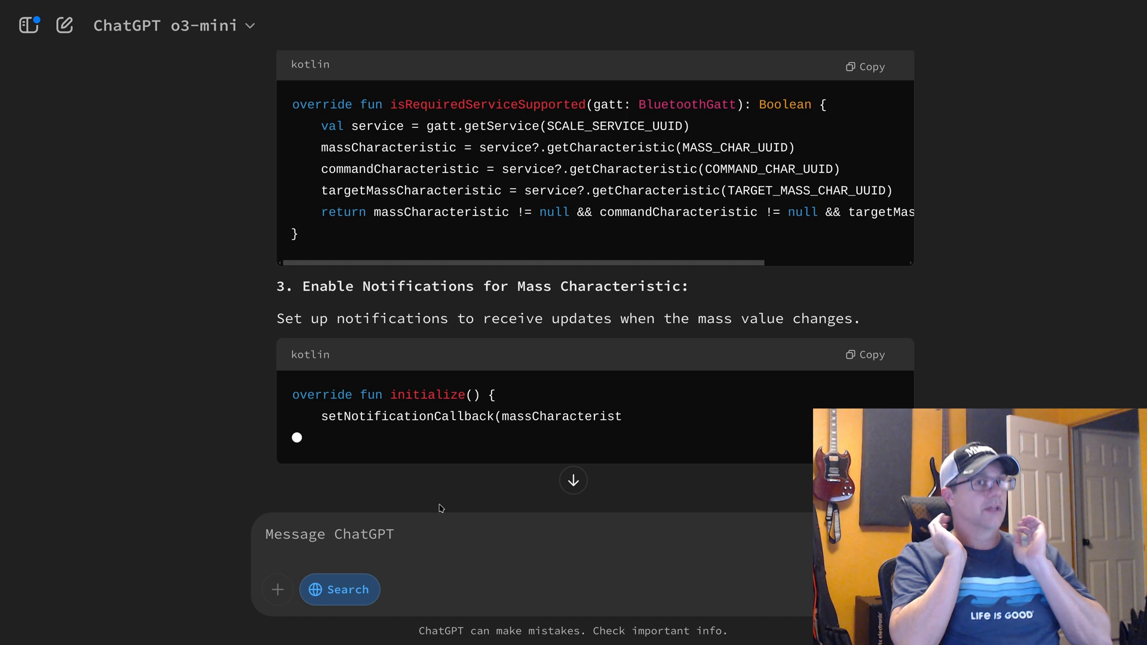
scroll(down, 3)
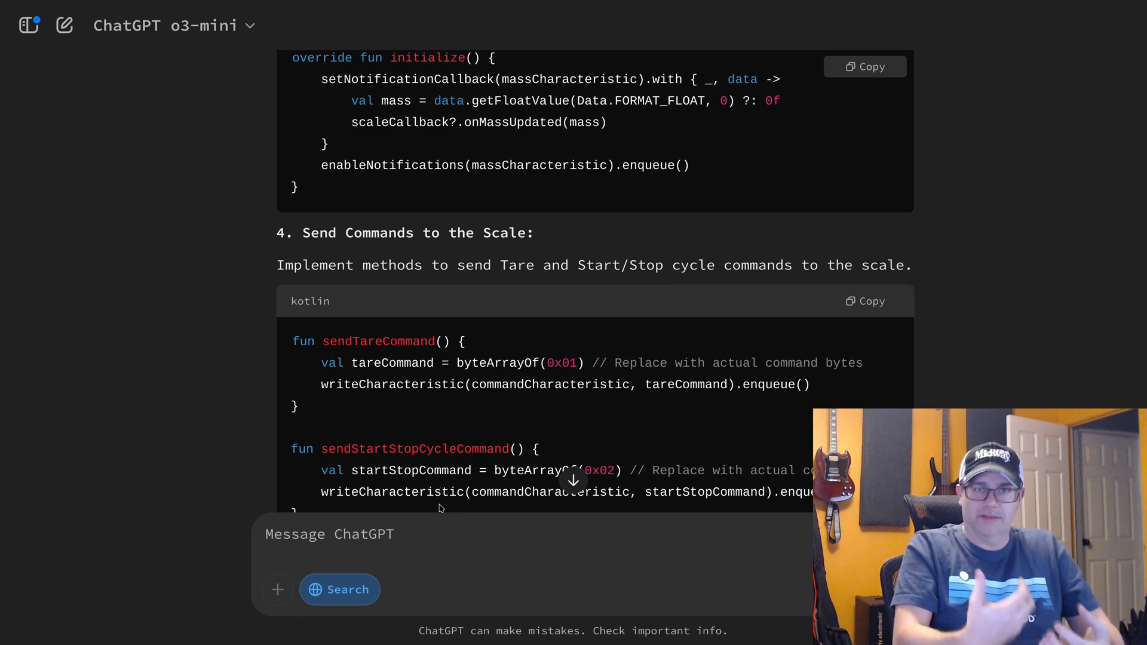
scroll(down, 3)
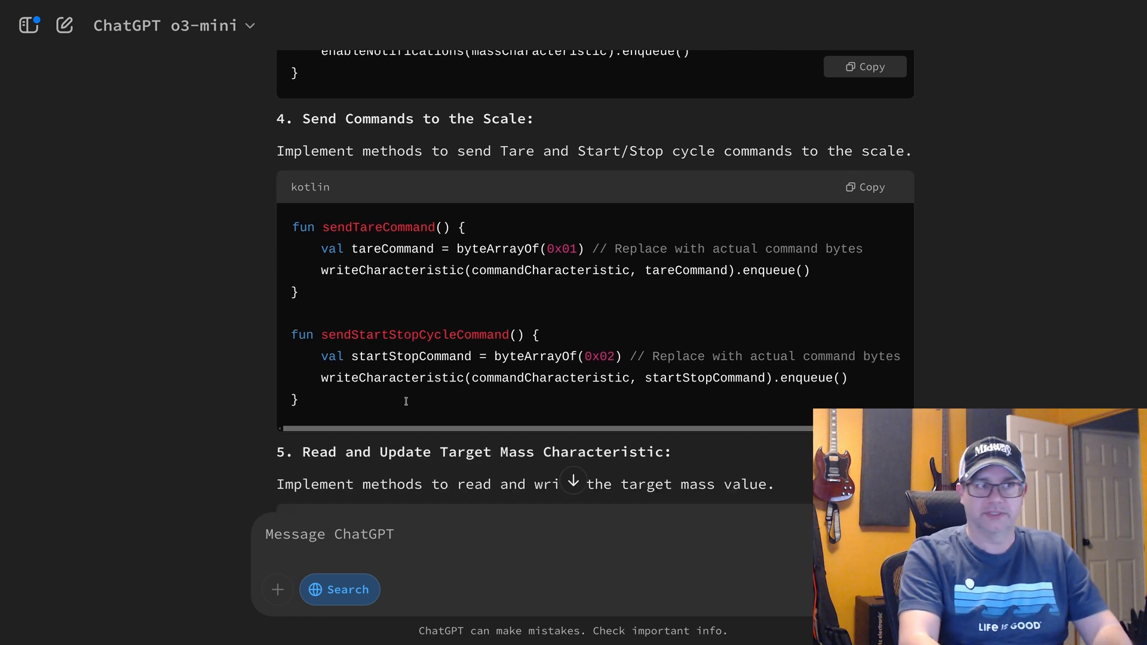
scroll(down, 3)
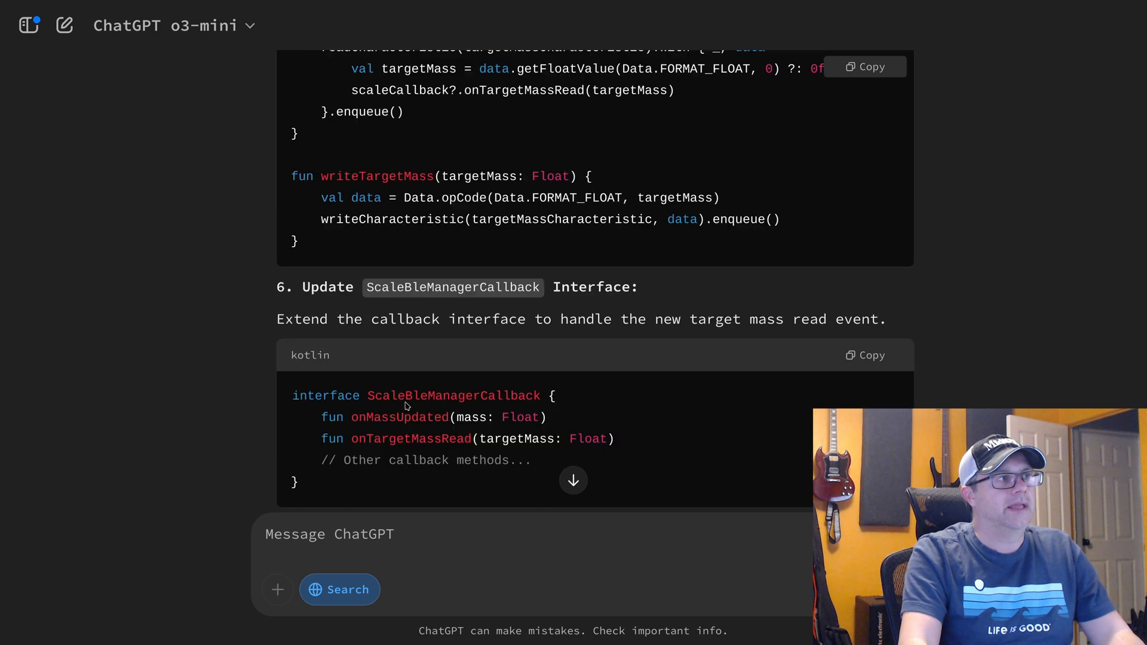
scroll(down, 3)
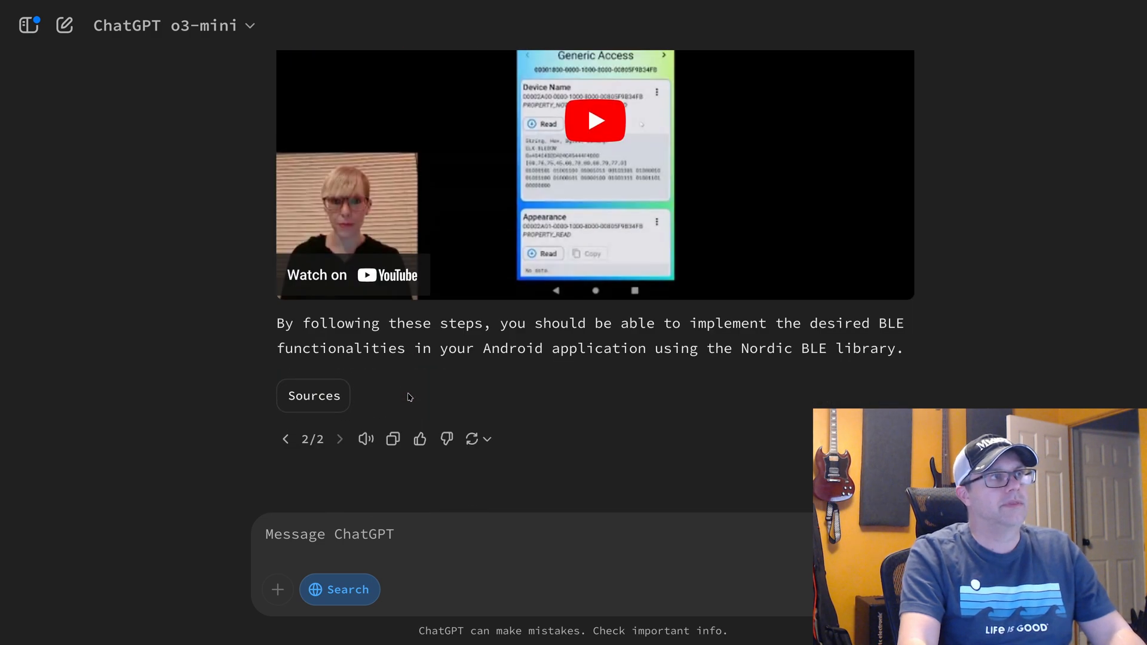
scroll(up, 3)
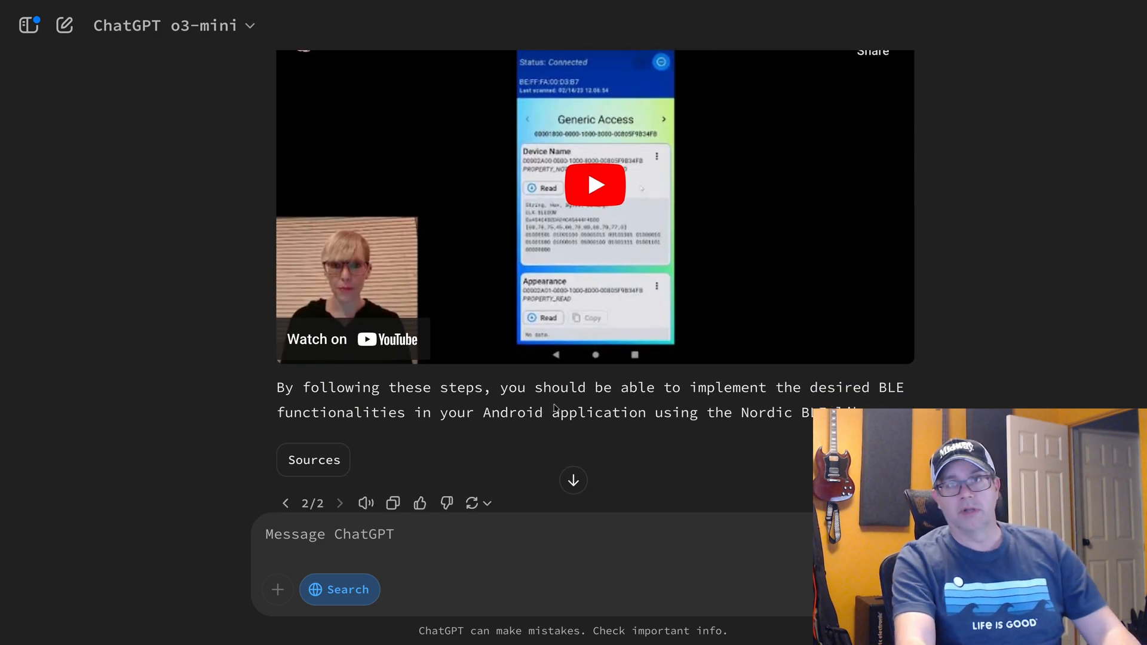
scroll(up, 3)
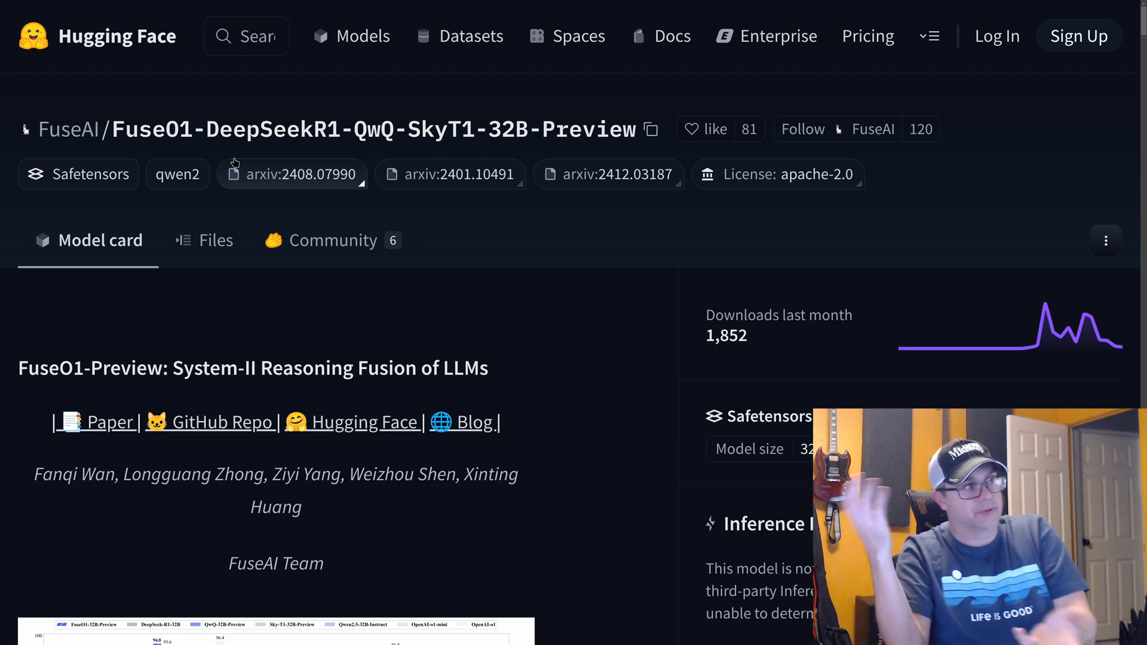
mouse_move(258, 324)
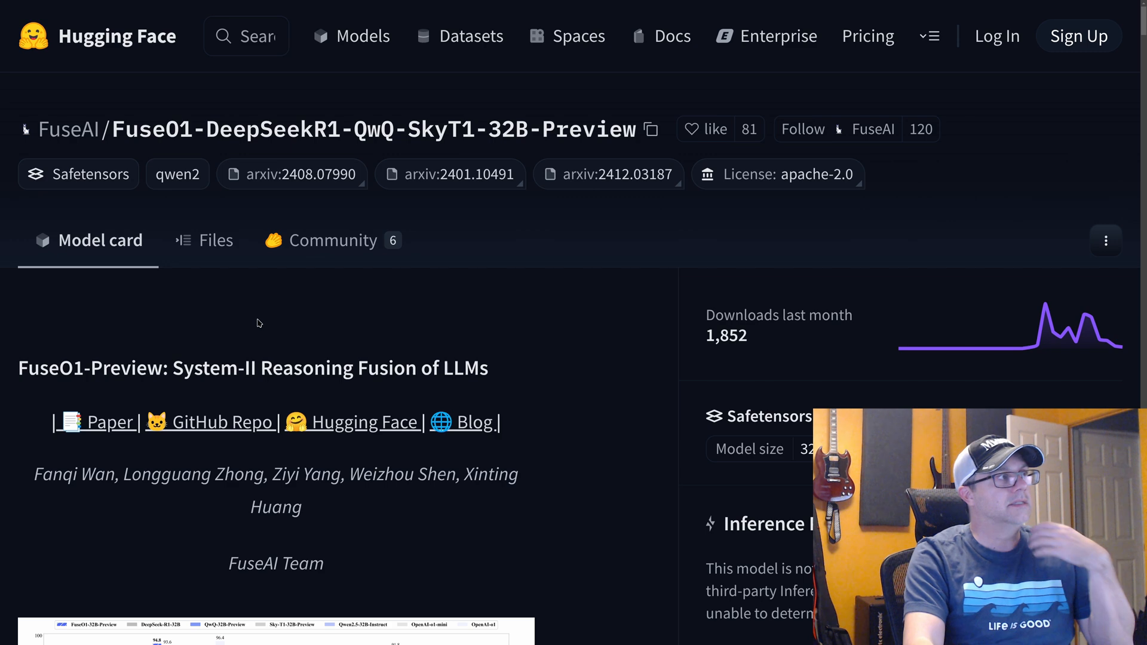
- Scroll the FuseO1 model card and enlarge its benchmark comparison chart
scroll(down, 3)
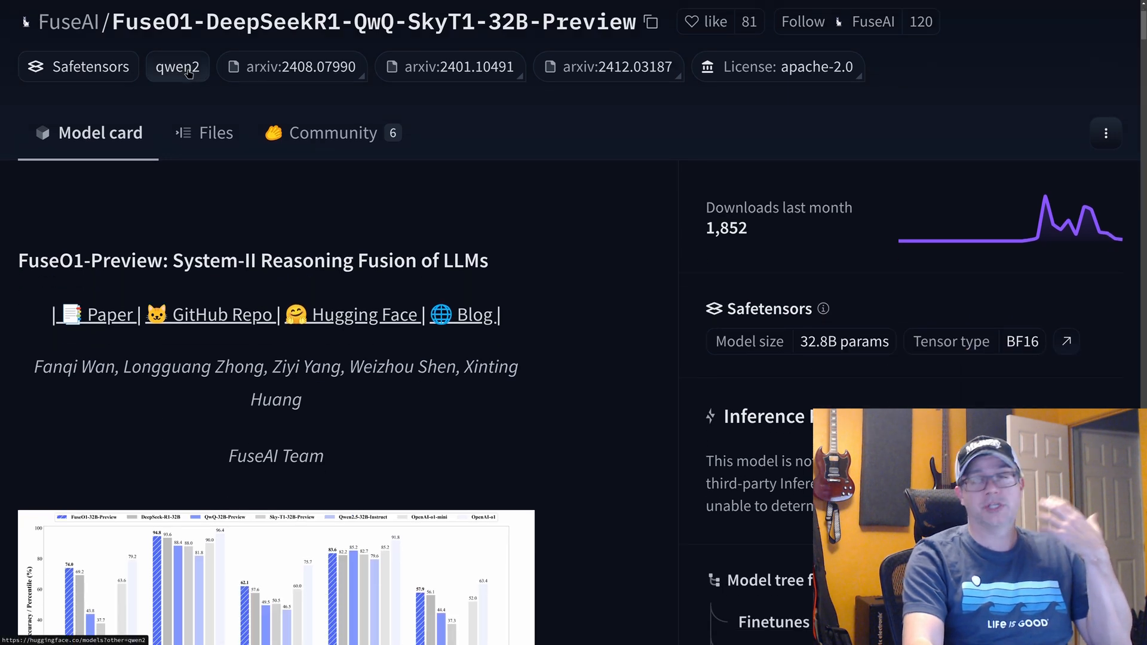
scroll(down, 3)
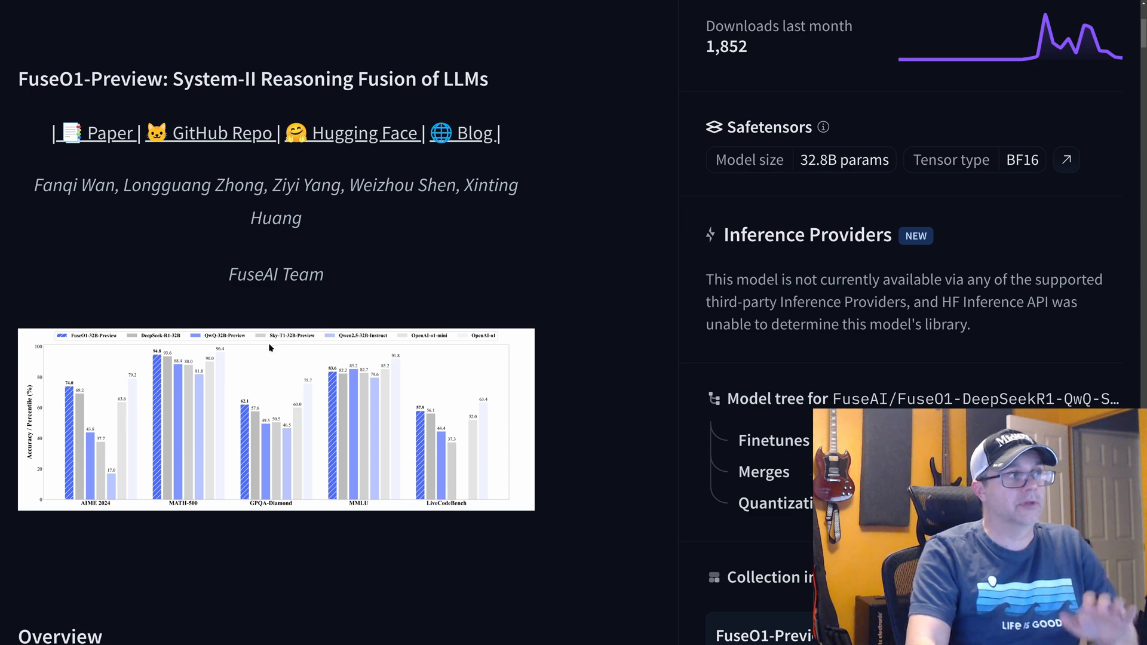
click(276, 420)
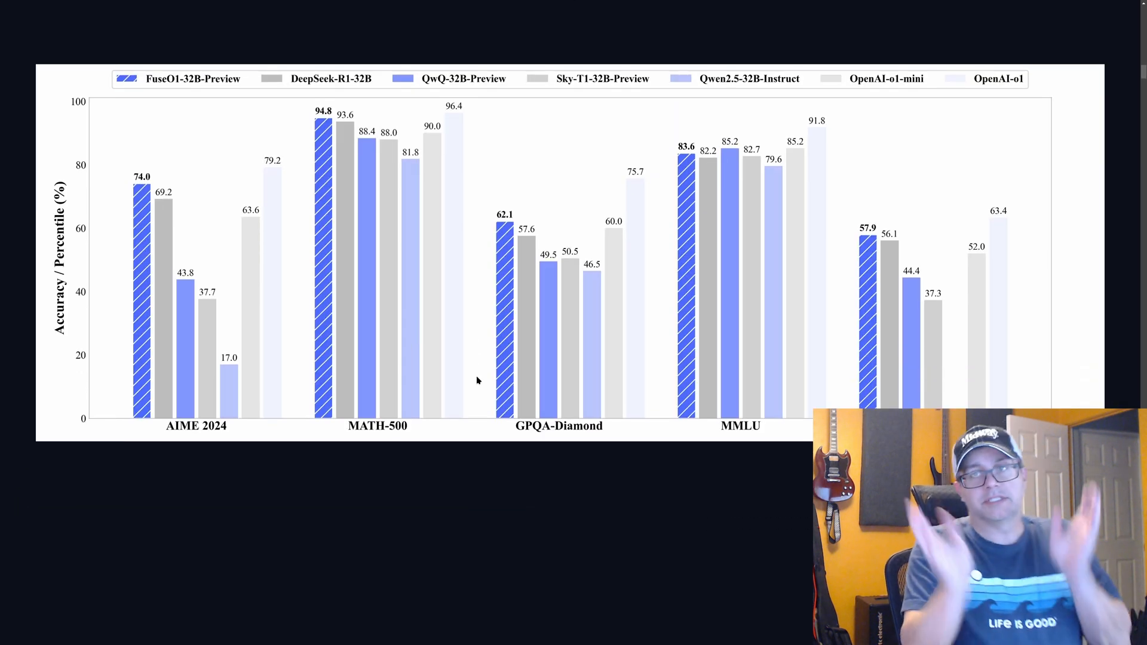
mouse_move(282, 223)
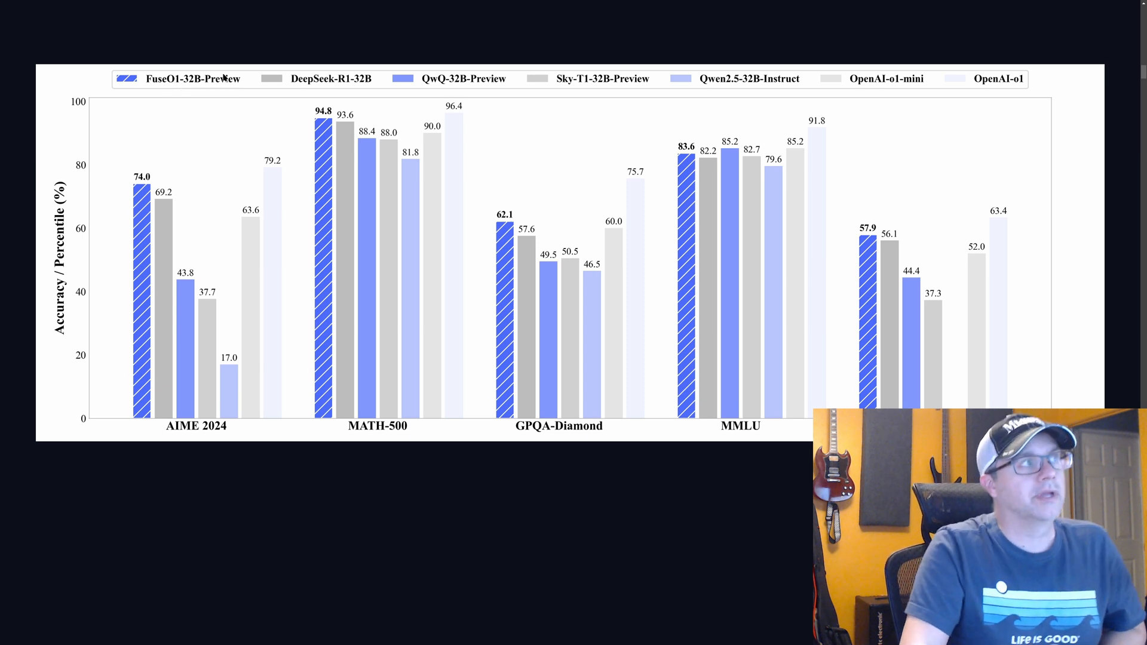
mouse_move(136, 209)
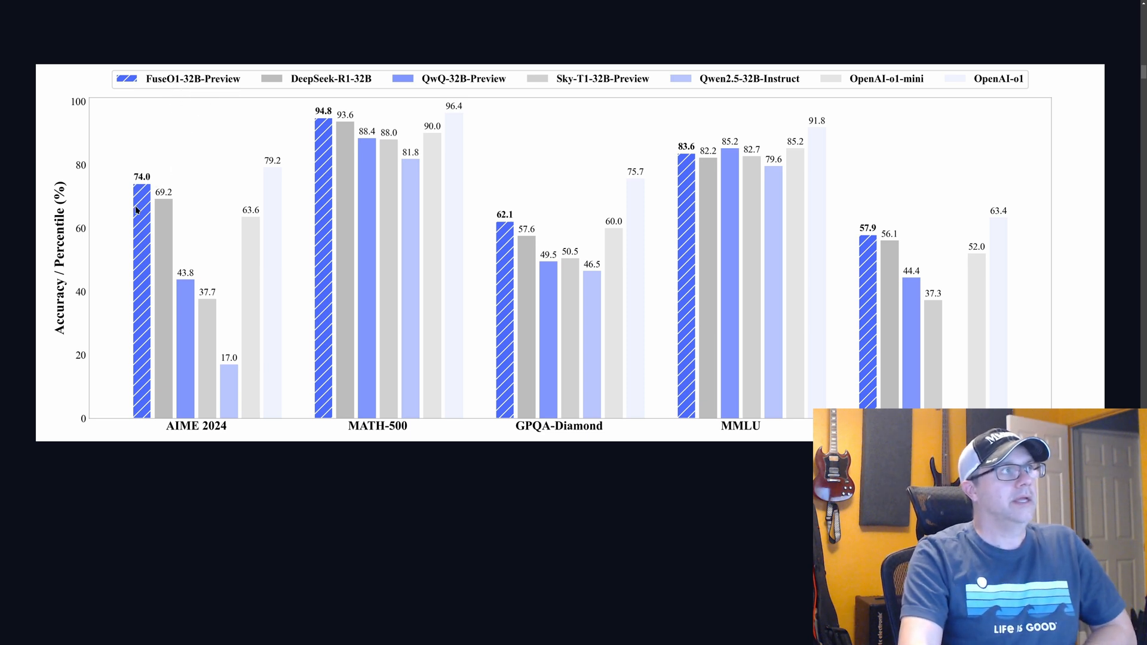
mouse_move(136, 207)
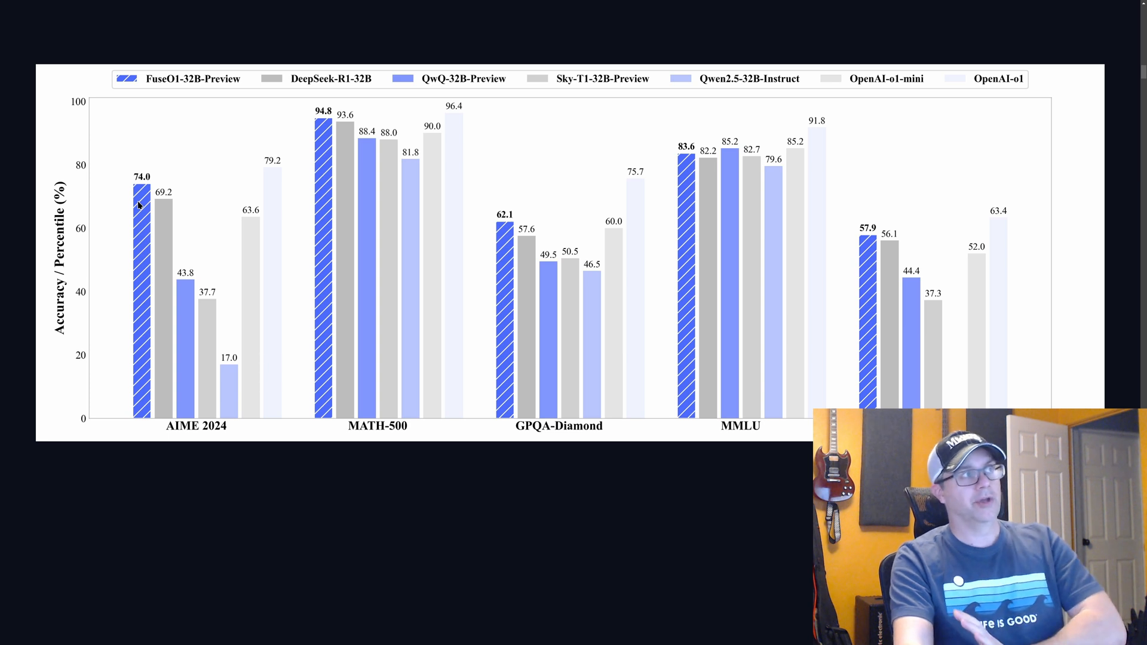
mouse_move(769, 149)
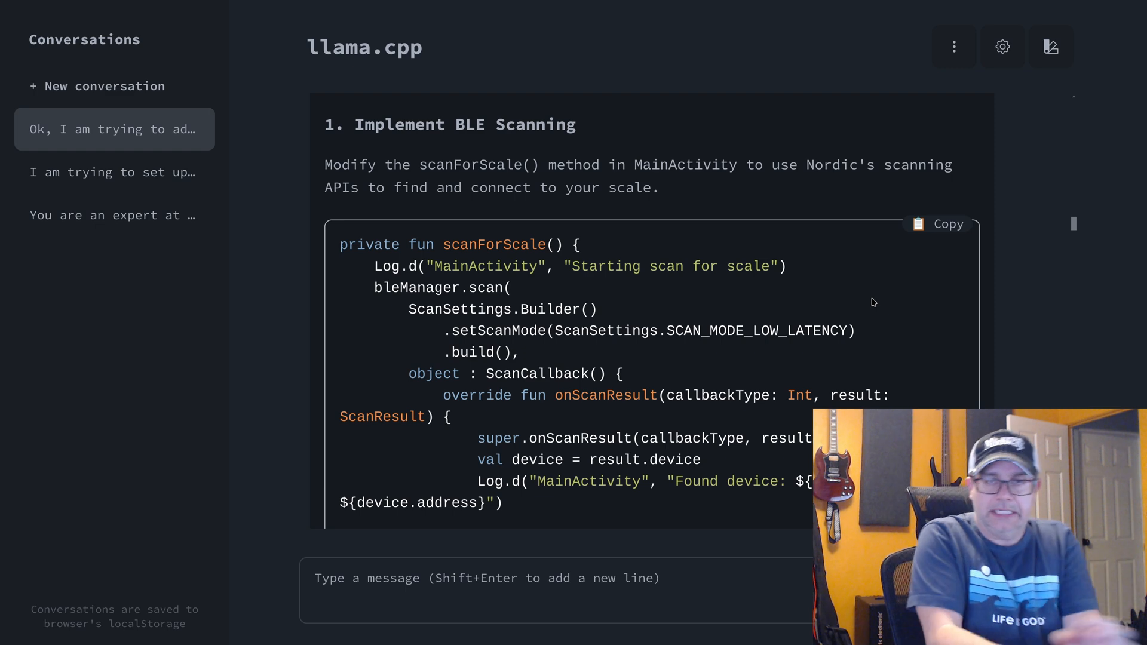
- Scroll the llama.cpp chat to the scan-function question and its 'yes' reply that degenerates into dots
scroll(down, 3)
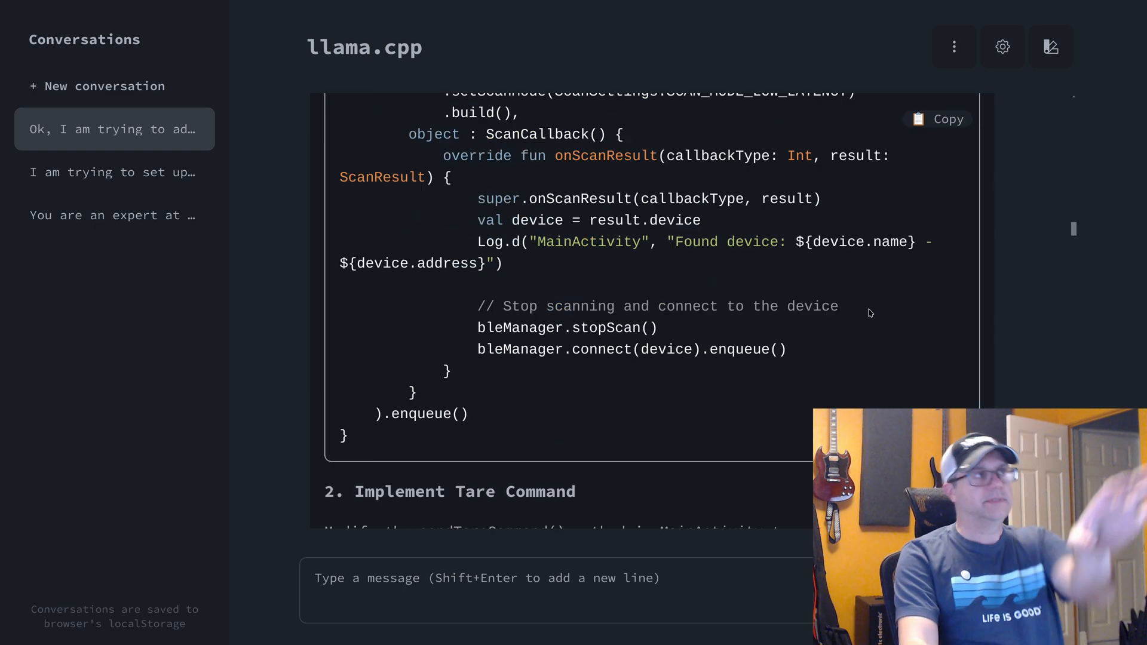
scroll(down, 3)
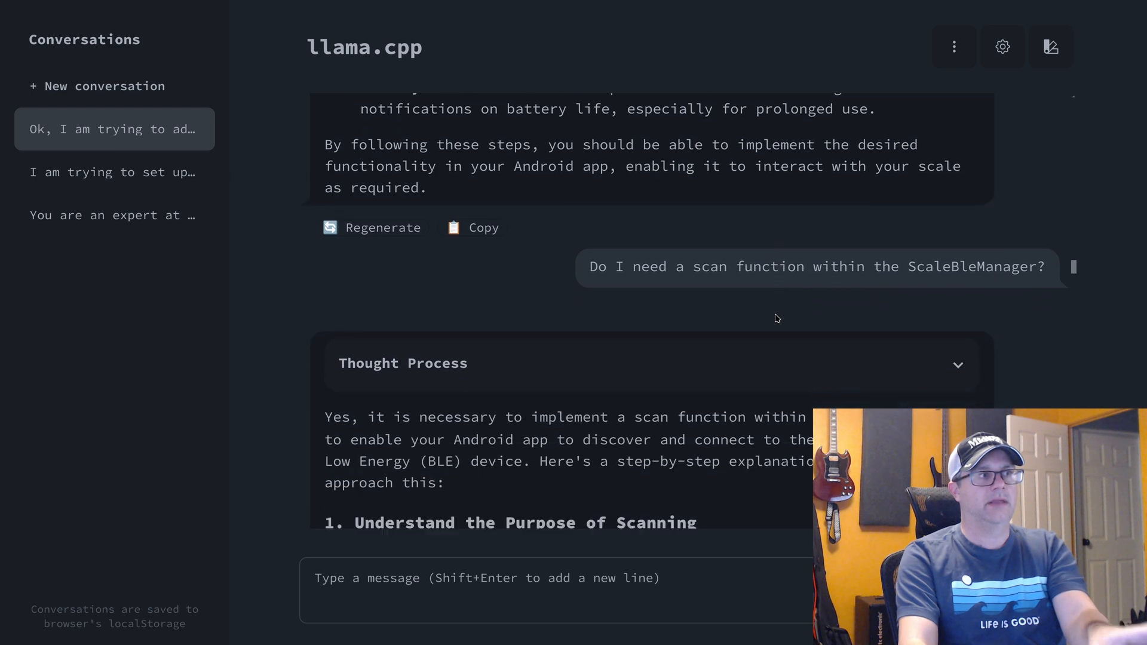
scroll(down, 3)
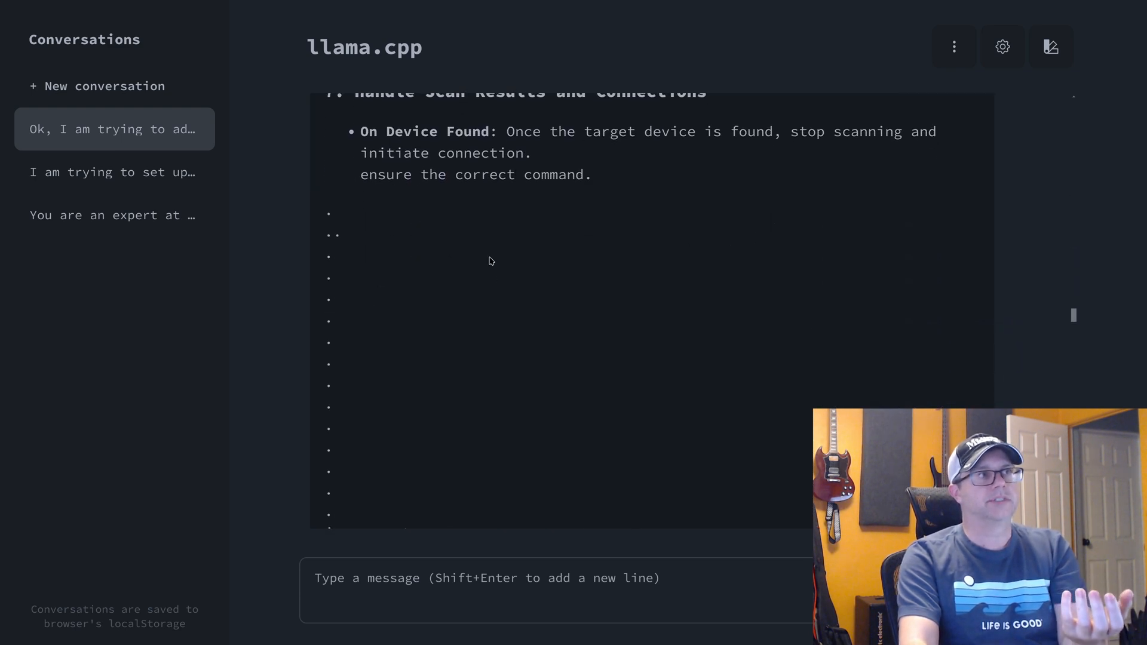
scroll(down, 3)
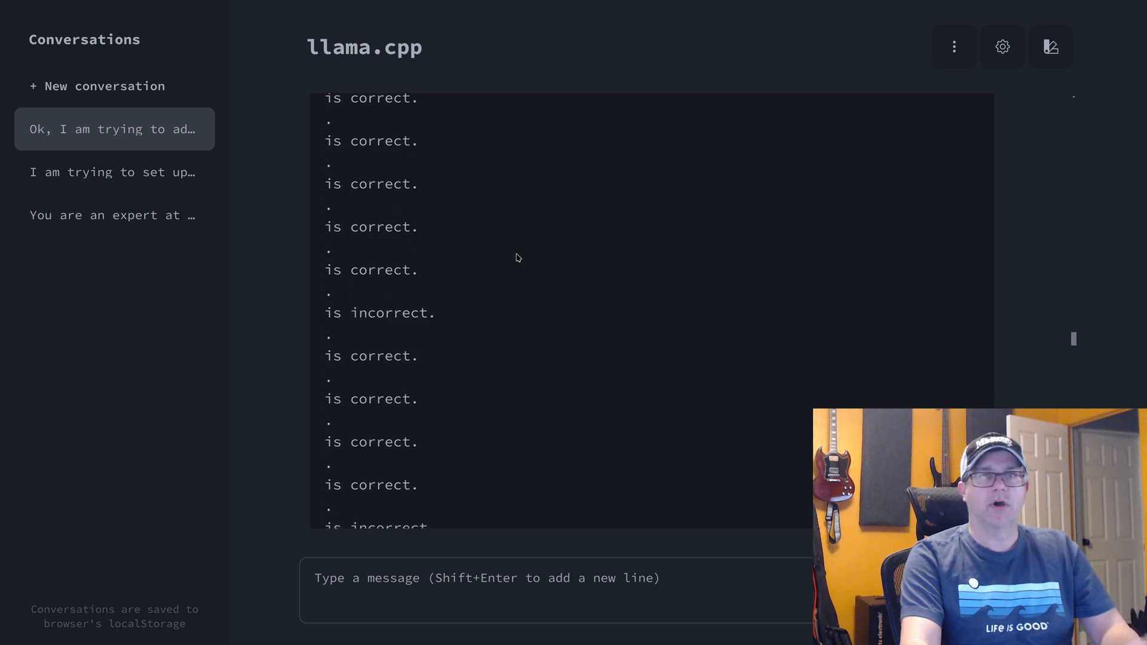
scroll(down, 3)
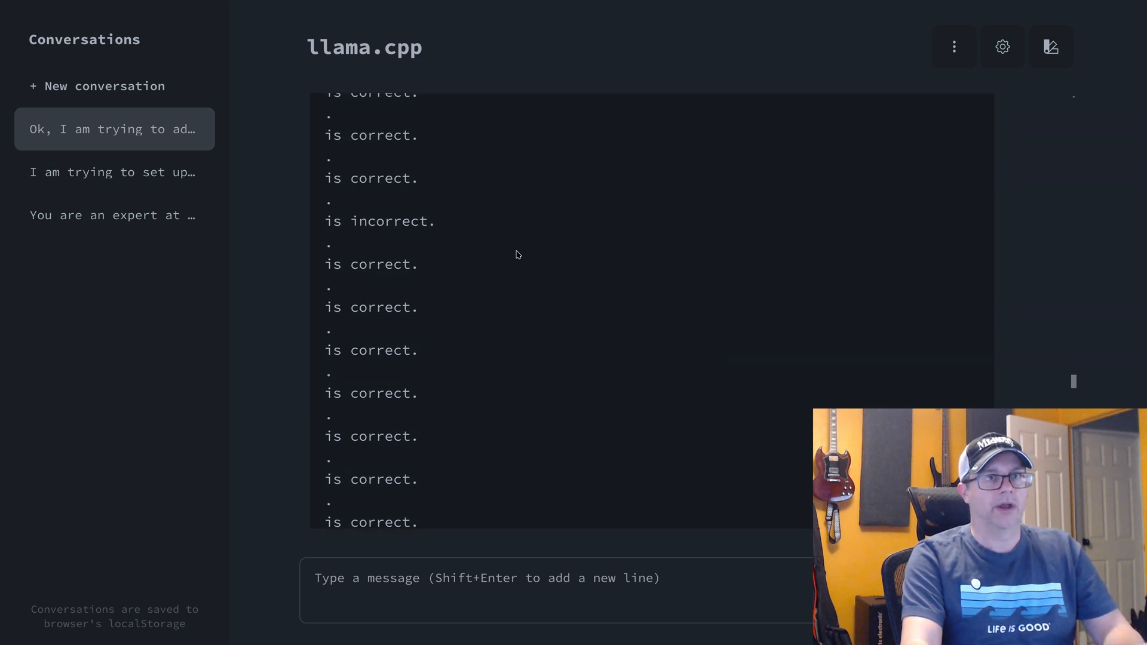
scroll(down, 3)
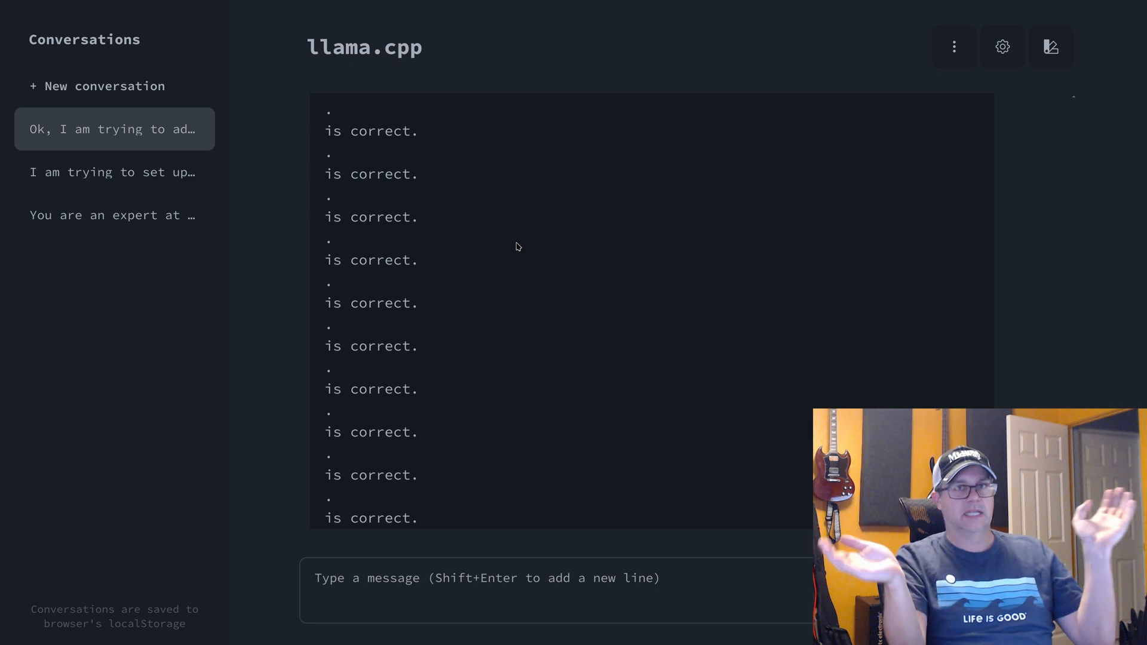
scroll(down, 3)
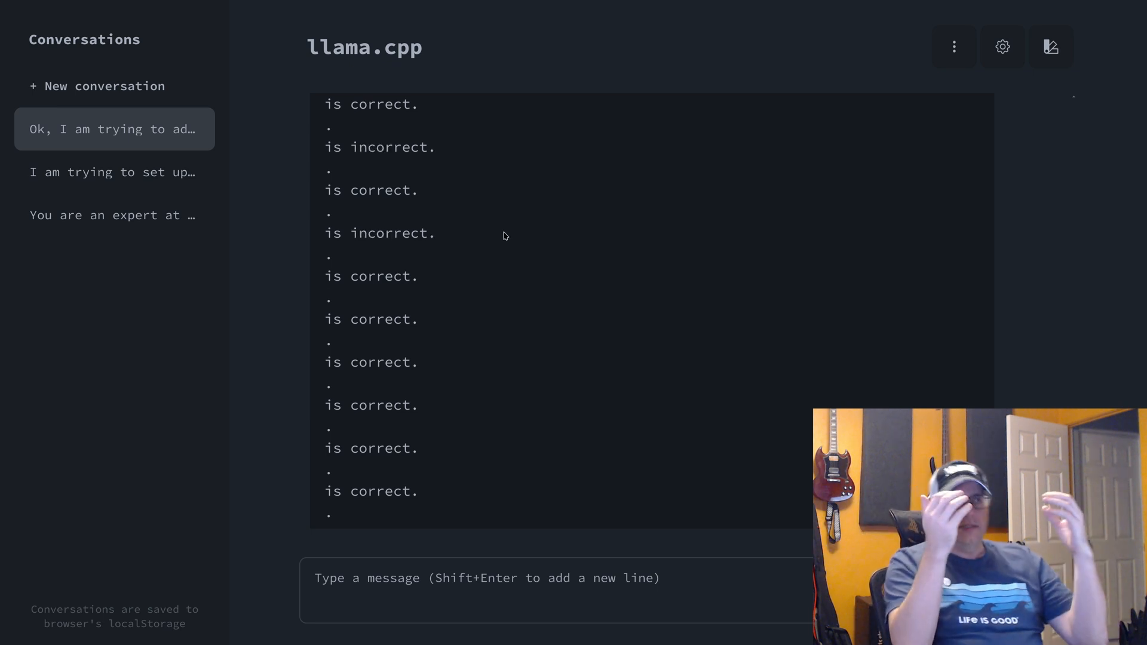